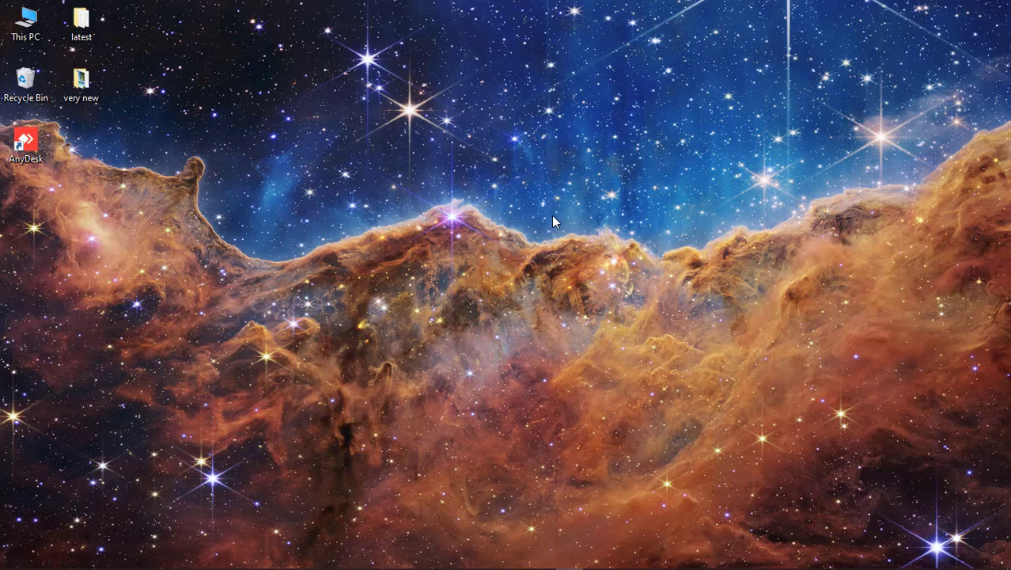
{"action": "mouse_move", "coordinate": [41, 198]}
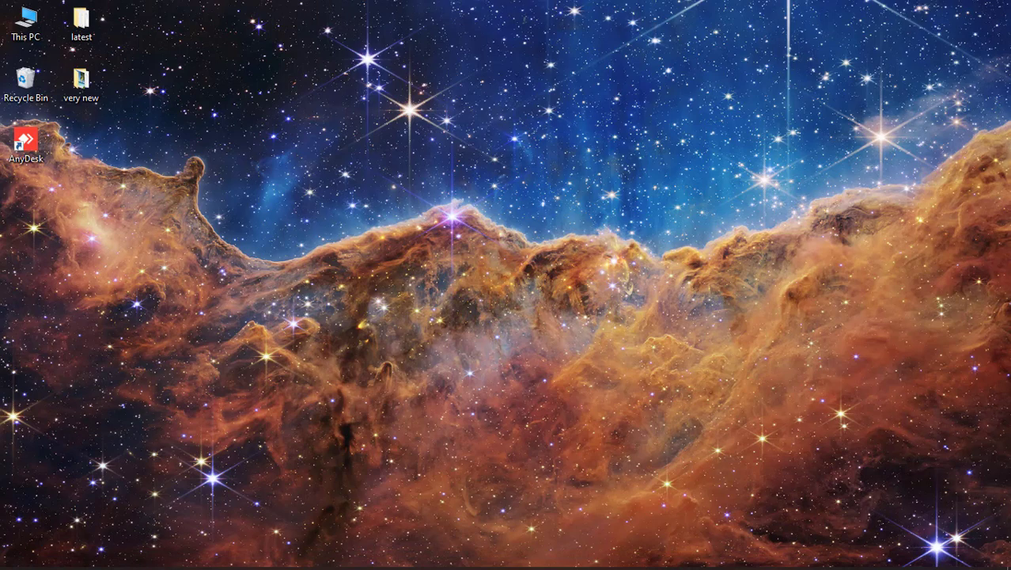
Step: Locate AnyDesk in the installed apps list and confirm its uninstall to launch the uninstaller
{"action": "type", "text": "ad"}
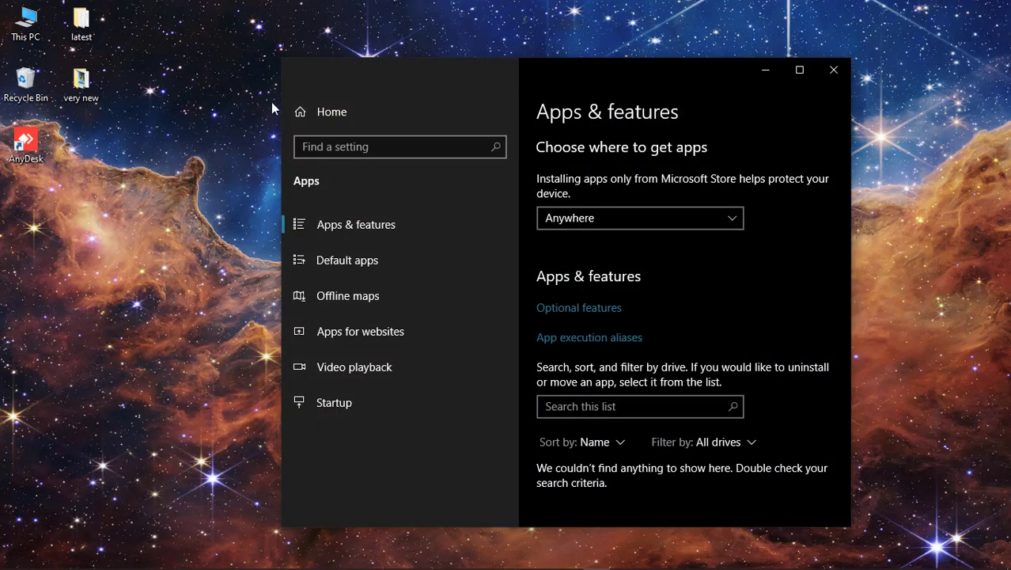
{"action": "mouse_move", "coordinate": [695, 332]}
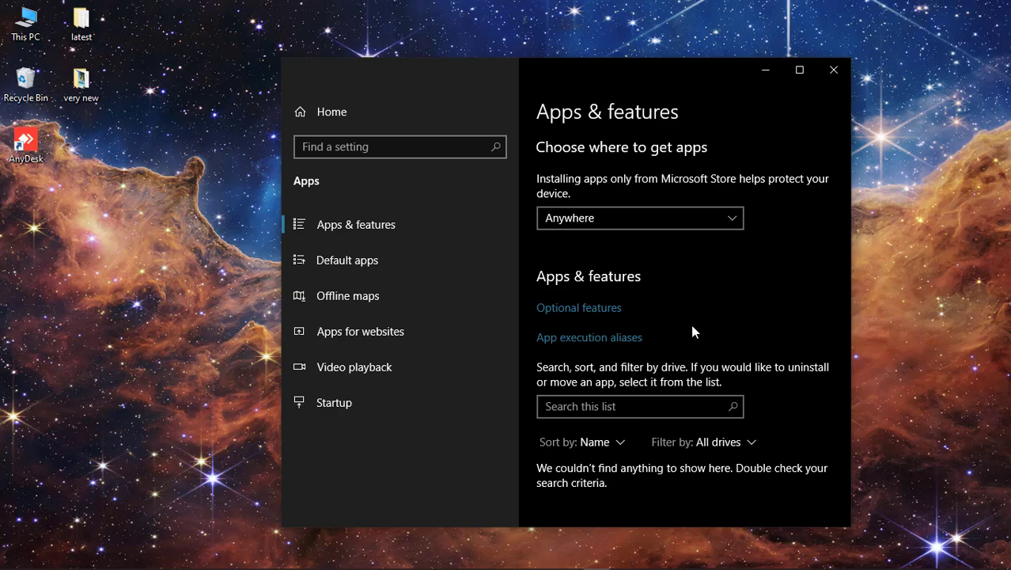
{"action": "scroll", "scroll_direction": "down", "scroll_amount": 3}
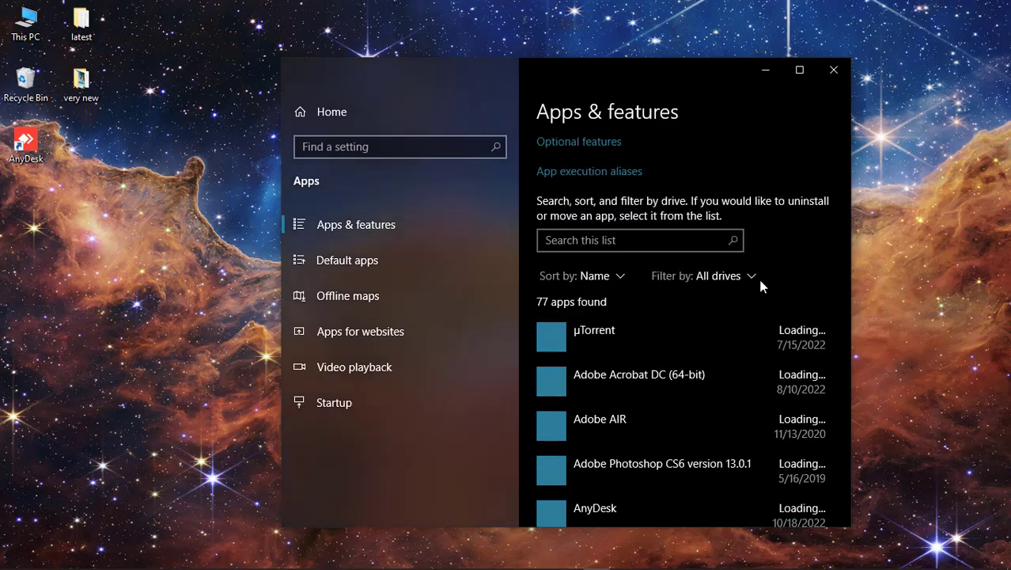
{"action": "mouse_move", "coordinate": [682, 312]}
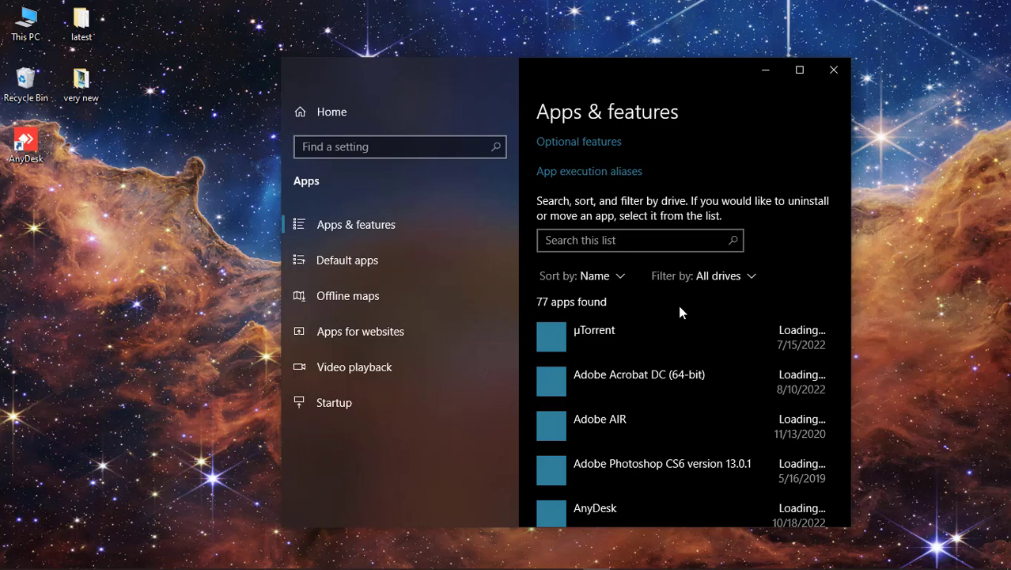
{"action": "scroll", "scroll_direction": "down", "scroll_amount": 3}
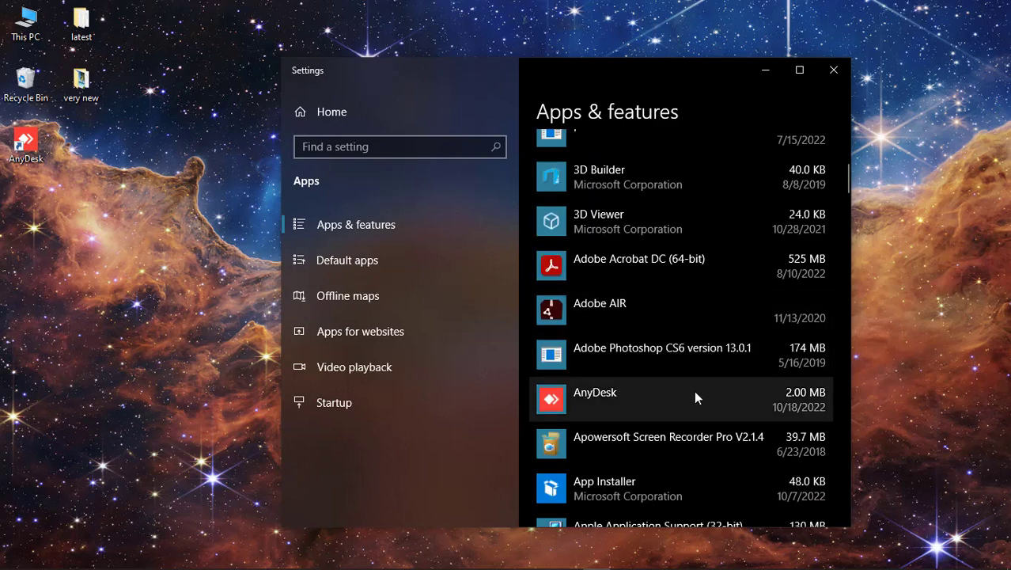
{"action": "left_click", "coordinate": [681, 399]}
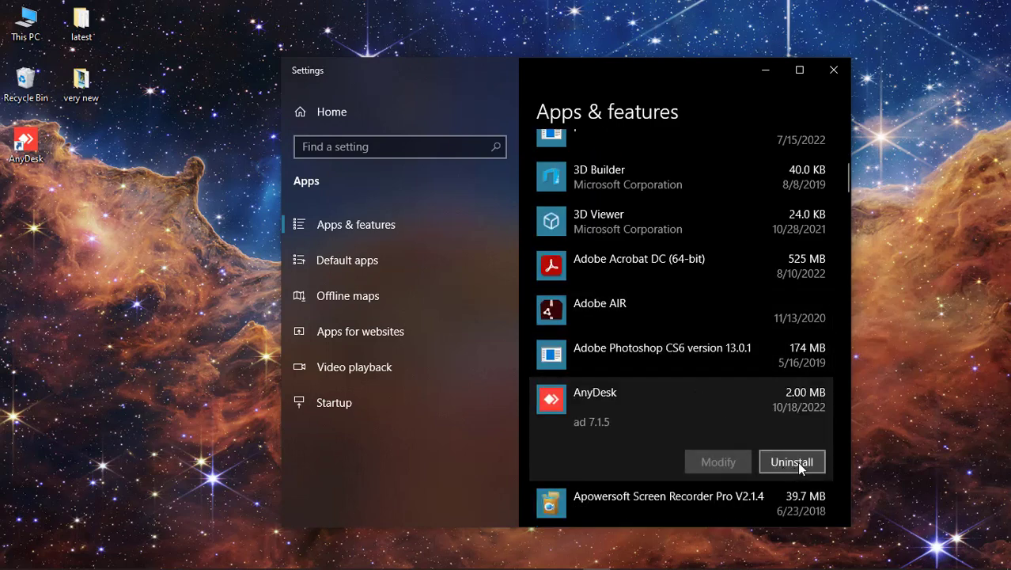
{"action": "left_click", "coordinate": [792, 462]}
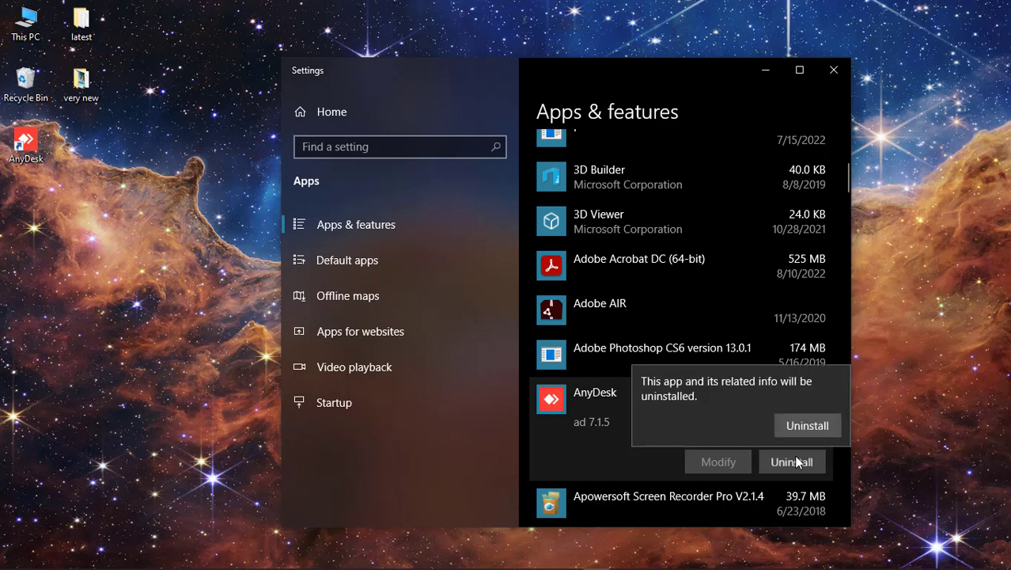
{"action": "left_click", "coordinate": [807, 424]}
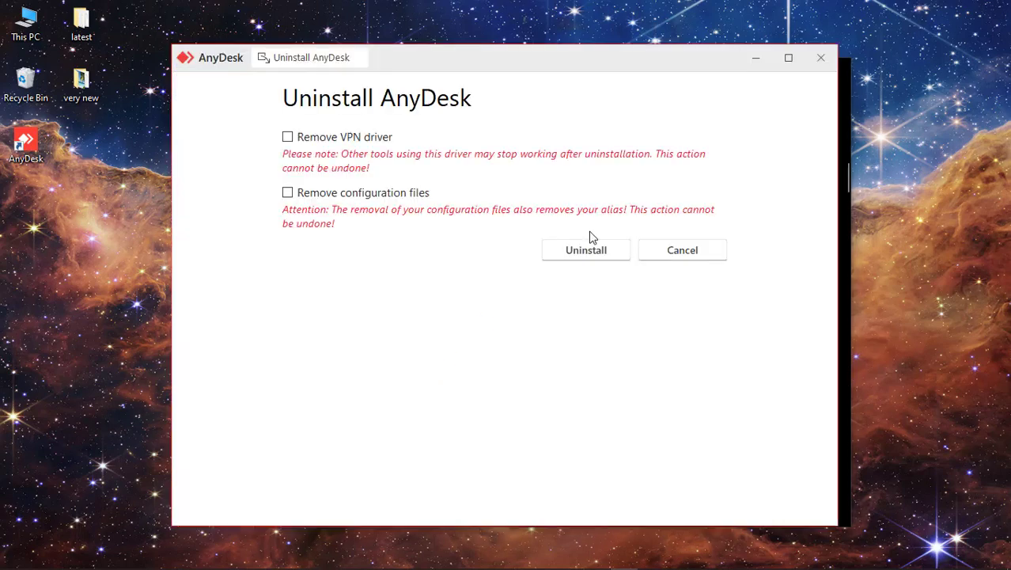
Step: Run the AnyDesk uninstall with Remove VPN driver and Remove configuration files both selected
{"action": "left_click", "coordinate": [288, 136]}
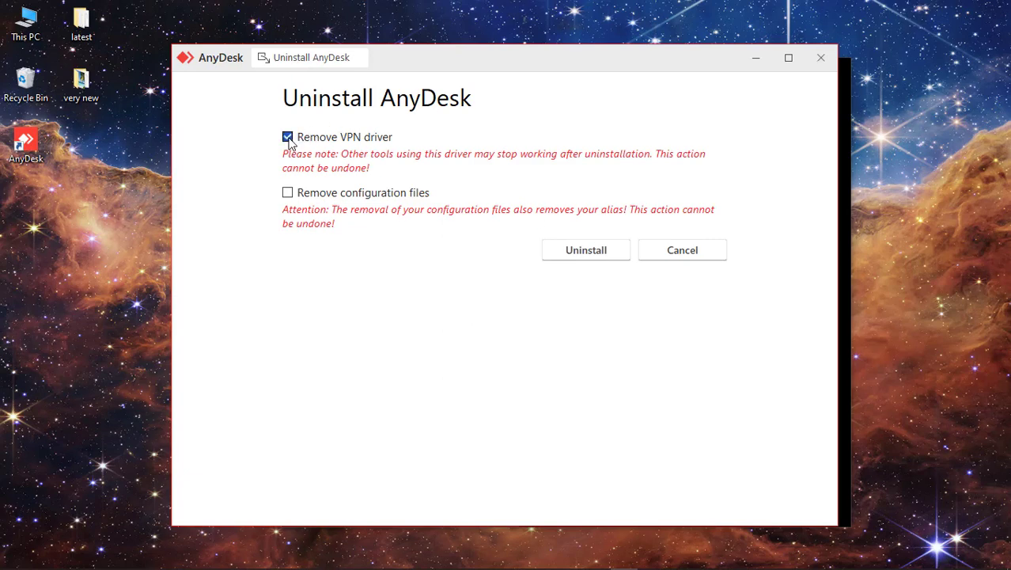
{"action": "left_click", "coordinate": [288, 193]}
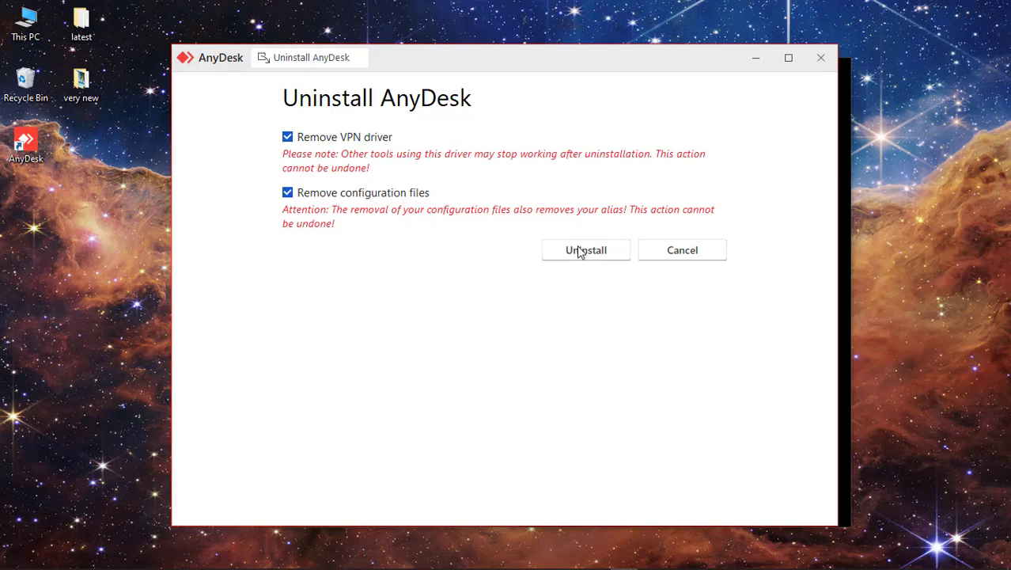
{"action": "left_click", "coordinate": [585, 250]}
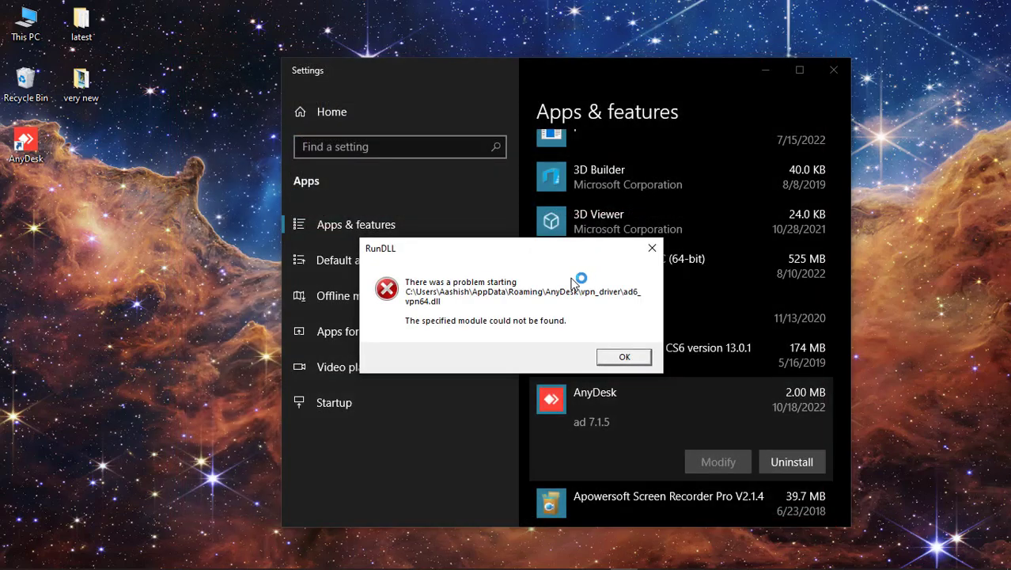
Step: Dismiss the RunDLL errors and acknowledge the message that AnyDesk has been removed
{"action": "left_click", "coordinate": [624, 356]}
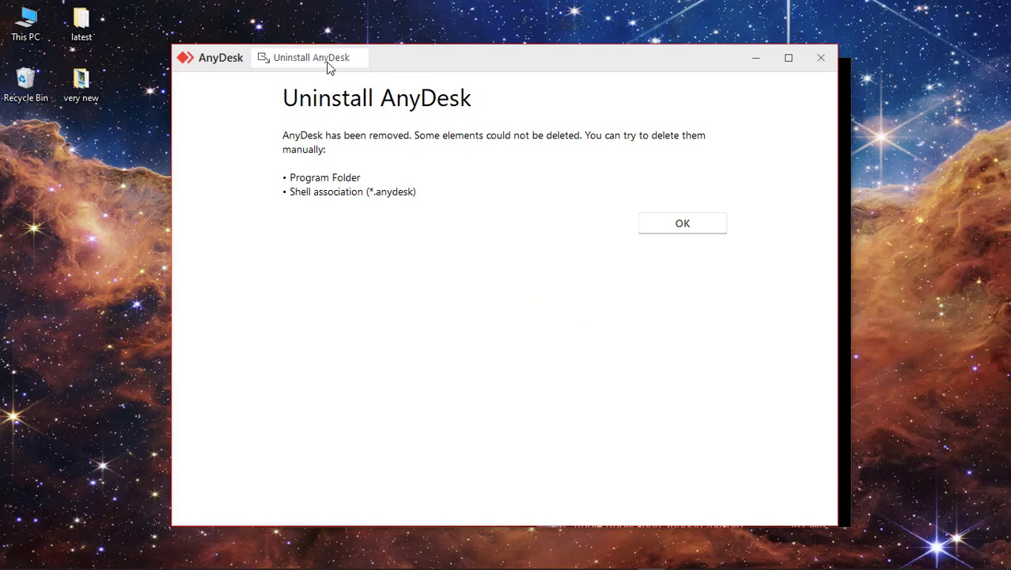
{"action": "left_click", "coordinate": [682, 222]}
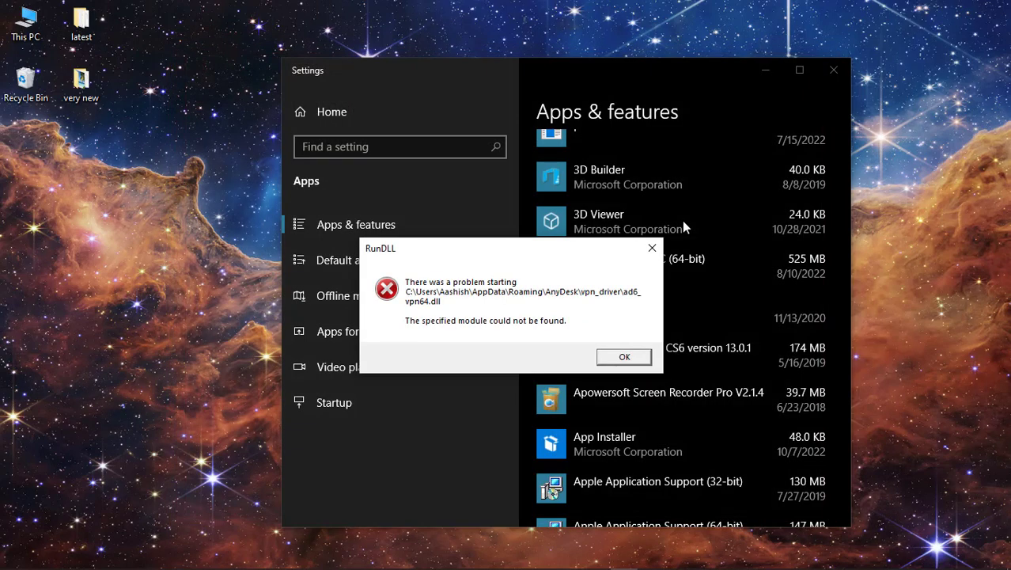
{"action": "left_click", "coordinate": [623, 356]}
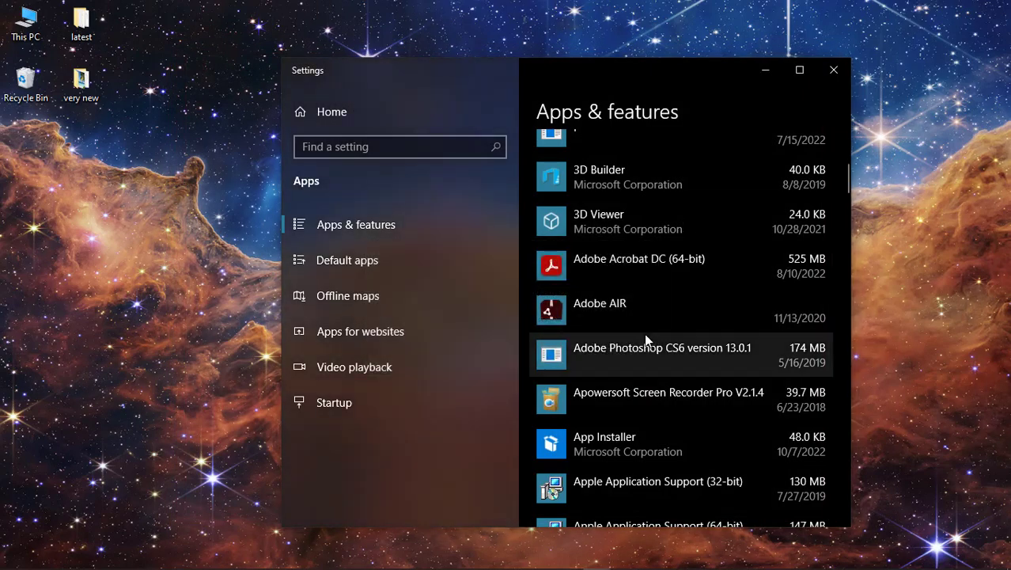
{"action": "mouse_move", "coordinate": [661, 206]}
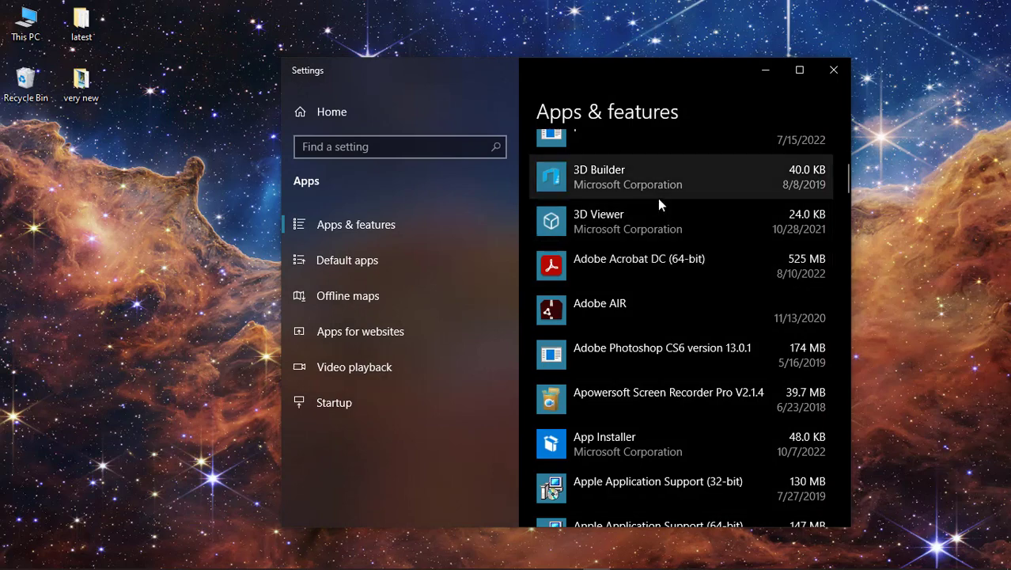
Step: Verify AnyDesk is gone from the apps list and close the Settings window
{"action": "scroll", "scroll_direction": "up", "scroll_amount": 3}
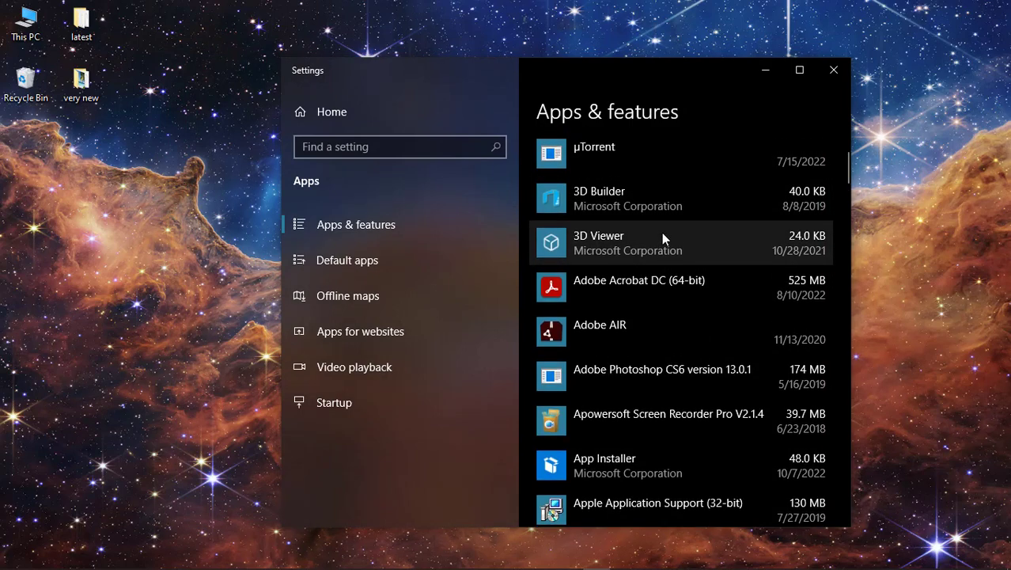
{"action": "scroll", "scroll_direction": "down", "scroll_amount": 3}
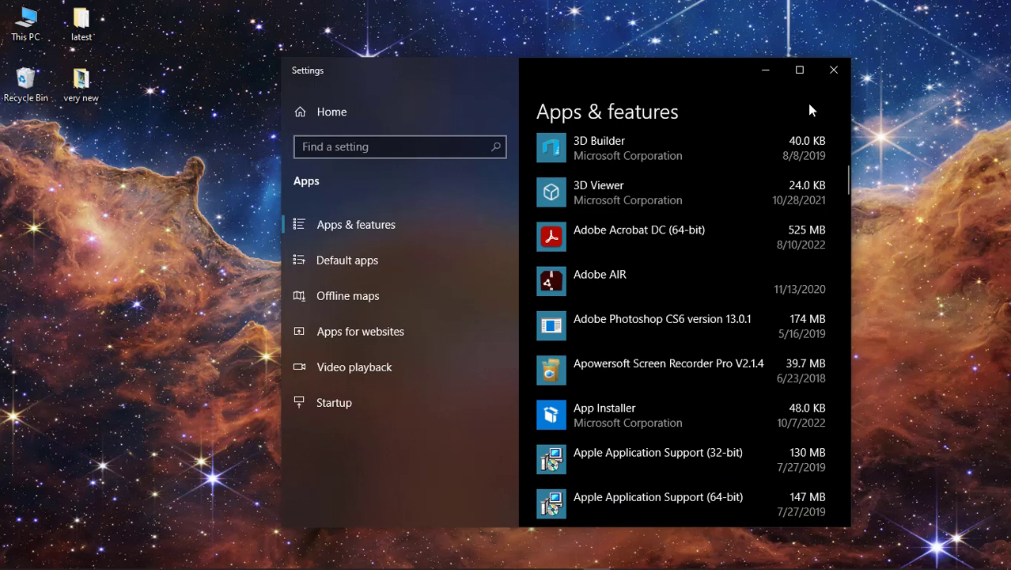
{"action": "left_click", "coordinate": [832, 70]}
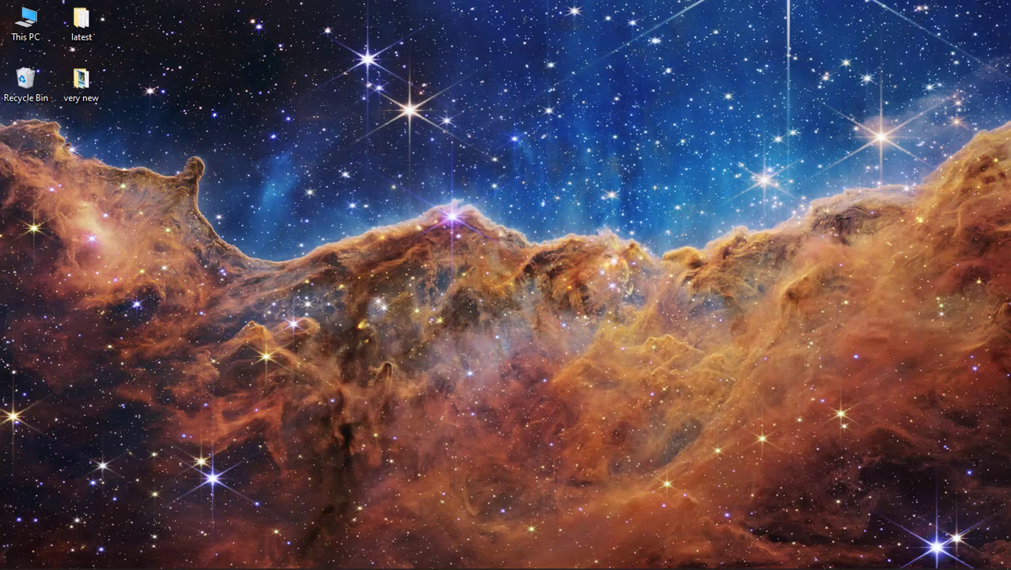
{"action": "mouse_move", "coordinate": [419, 304]}
{"action": "type", "text": "anydesk"}
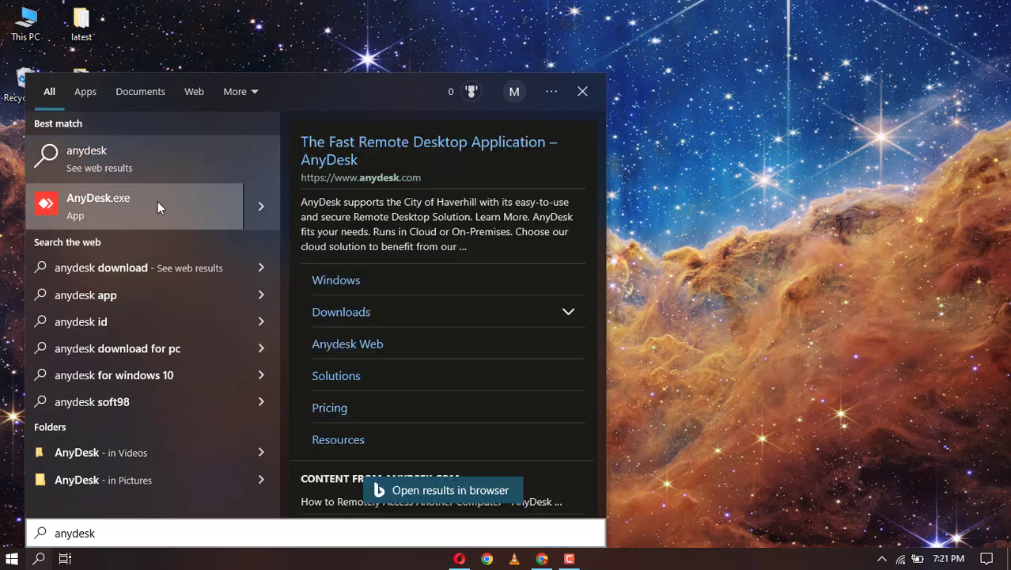
Step: Bring up the context menu for the leftover AnyDesk.exe search result
{"action": "right_click", "coordinate": [134, 206]}
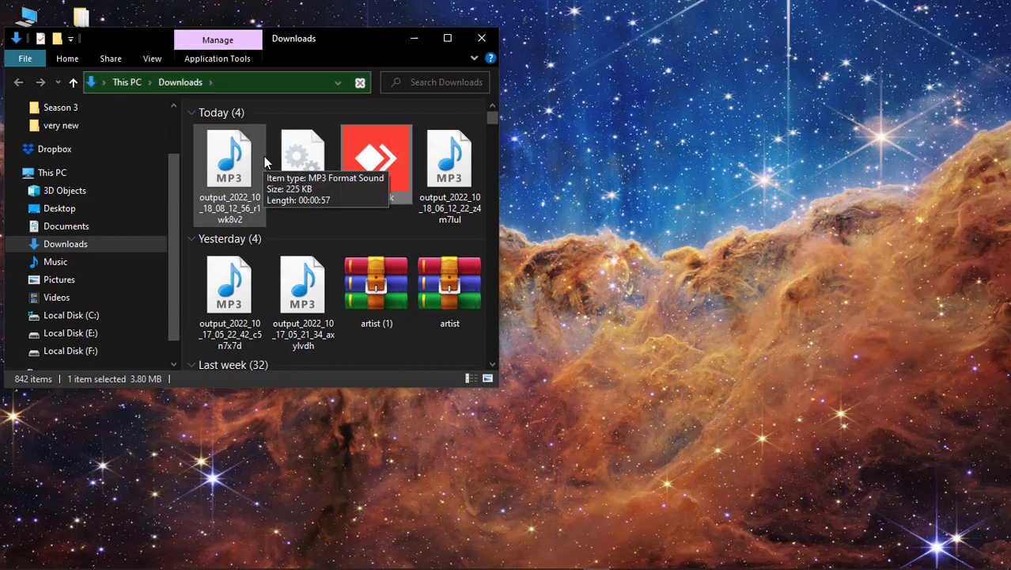
Step: Delete AnyDesk.exe from the Downloads folder via its context menu
{"action": "right_click", "coordinate": [376, 158]}
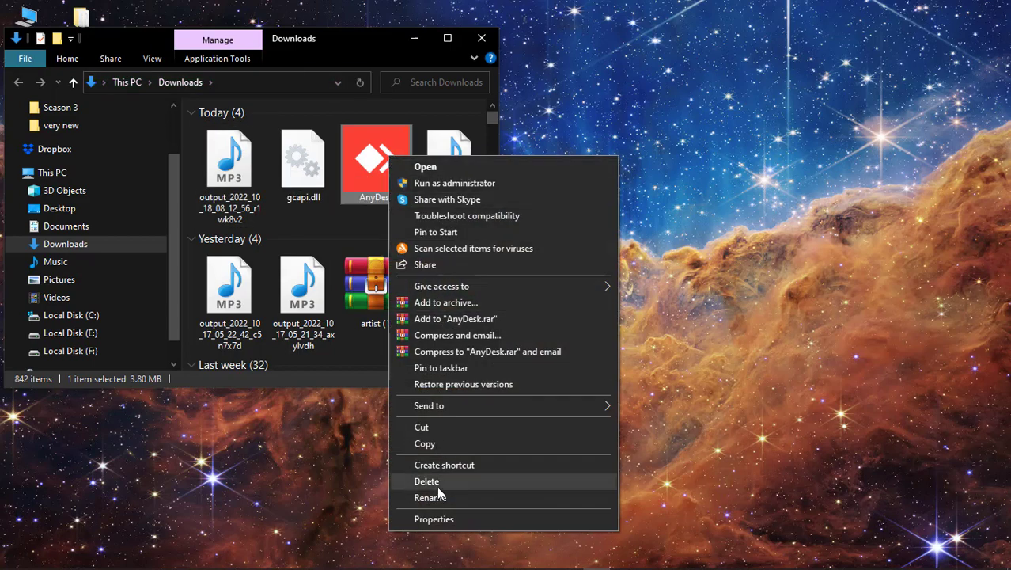
{"action": "left_click", "coordinate": [427, 481]}
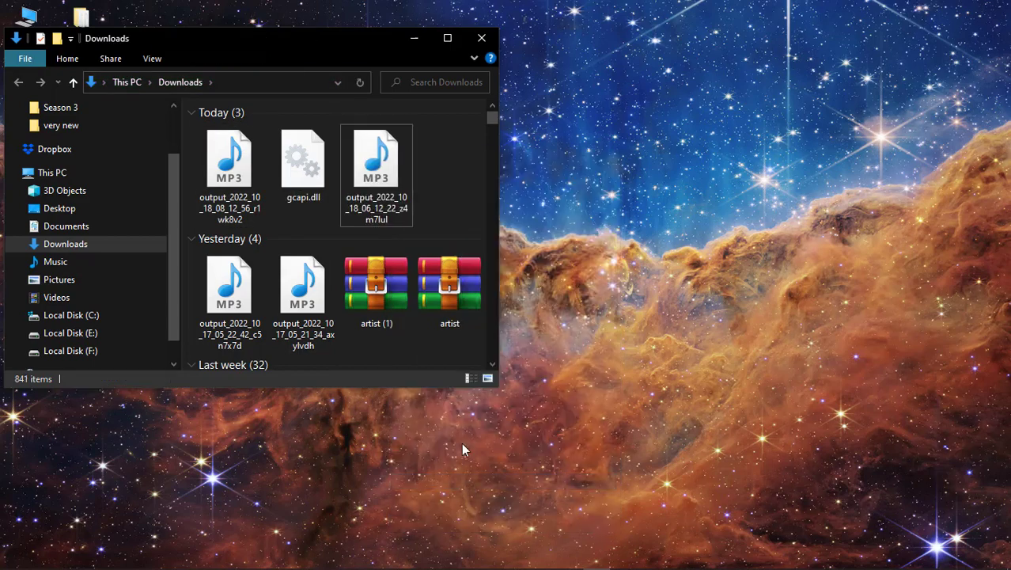